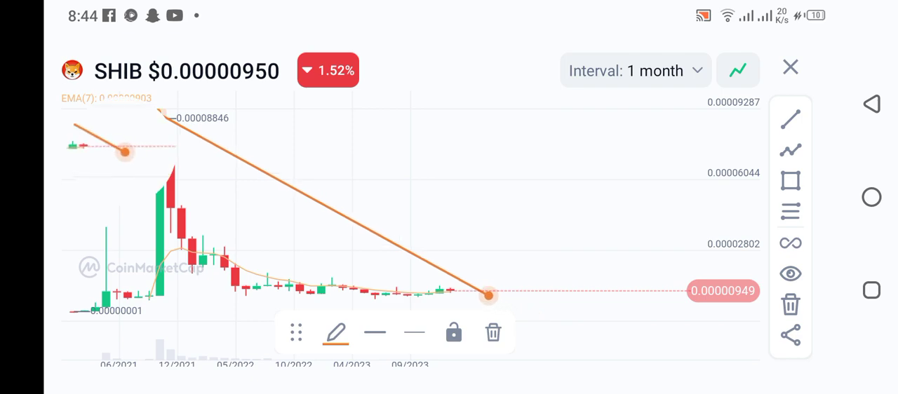
Drag the trendline ends onto the 2021 peak candle and the current price, checking by zooming and panning.
{"action": "left_click_drag", "start_coordinate": [125, 153], "coordinate": [156, 114]}
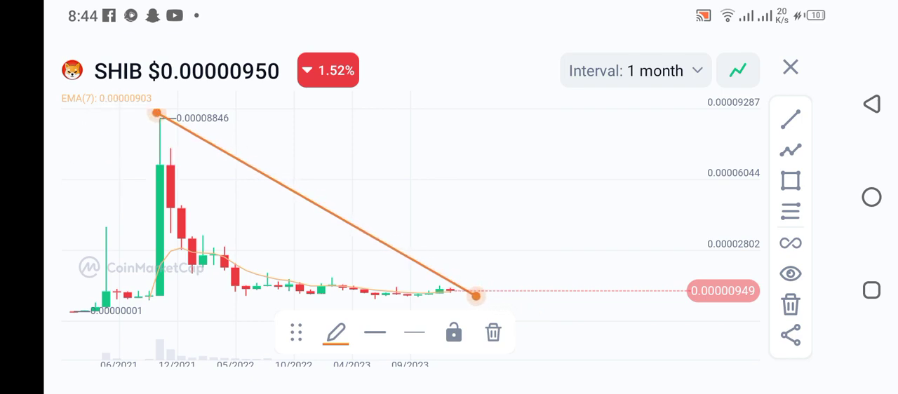
{"action": "left_click_drag", "start_coordinate": [474, 295], "coordinate": [455, 292]}
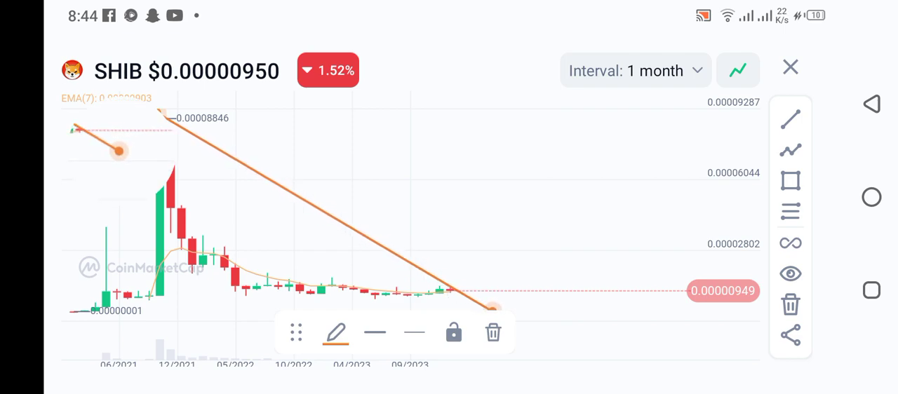
{"action": "left_click_drag", "start_coordinate": [118, 152], "coordinate": [156, 115]}
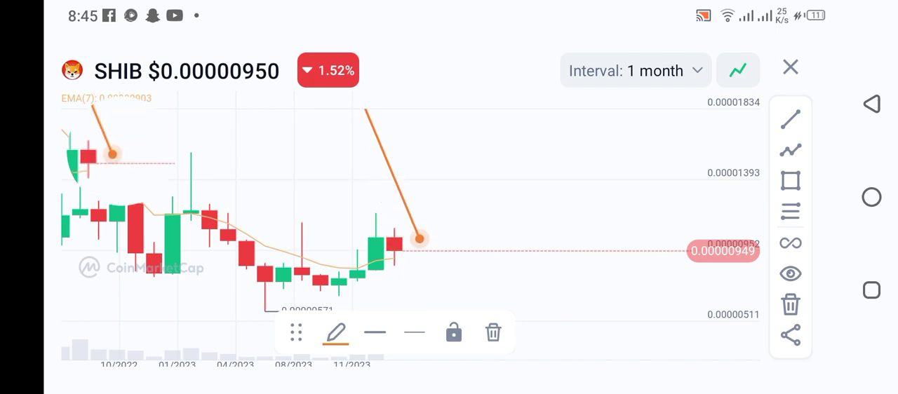
{"action": "left_click_drag", "start_coordinate": [418, 238], "coordinate": [412, 264]}
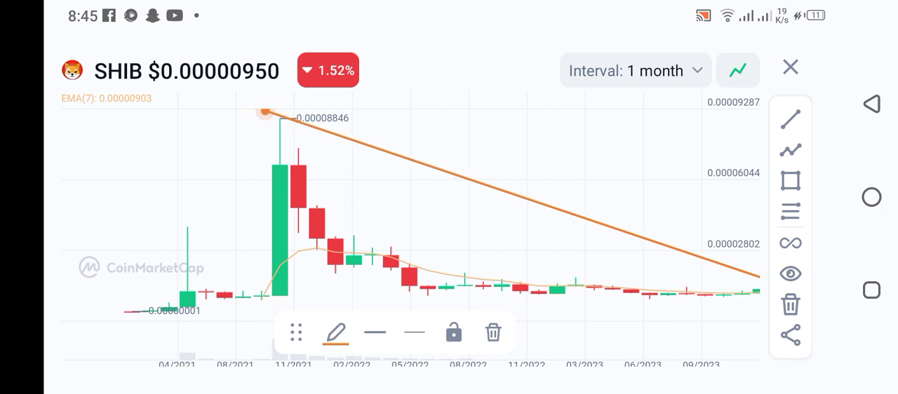
{"action": "left_click_drag", "start_coordinate": [264, 113], "coordinate": [273, 117]}
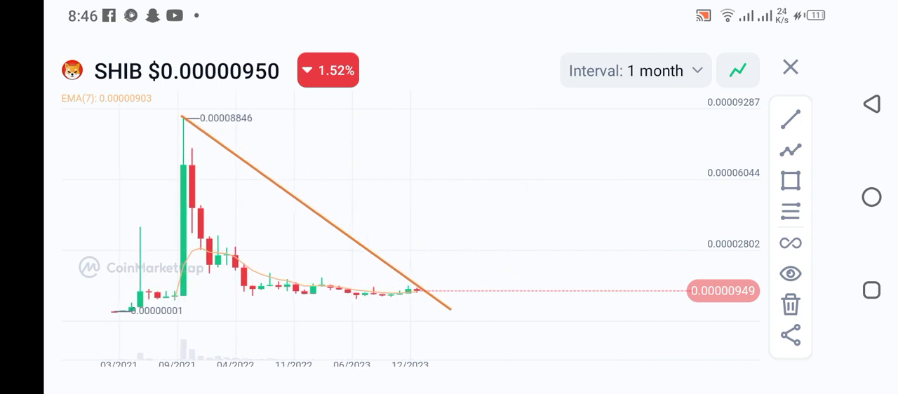
View the SHIB chart at 1 week then 1 day, and close it to return to Markets.
{"action": "left_click", "coordinate": [634, 70]}
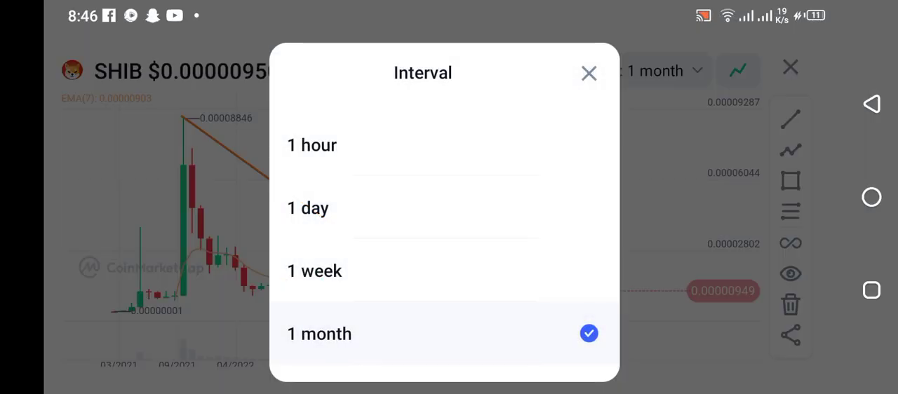
{"action": "left_click", "coordinate": [315, 271]}
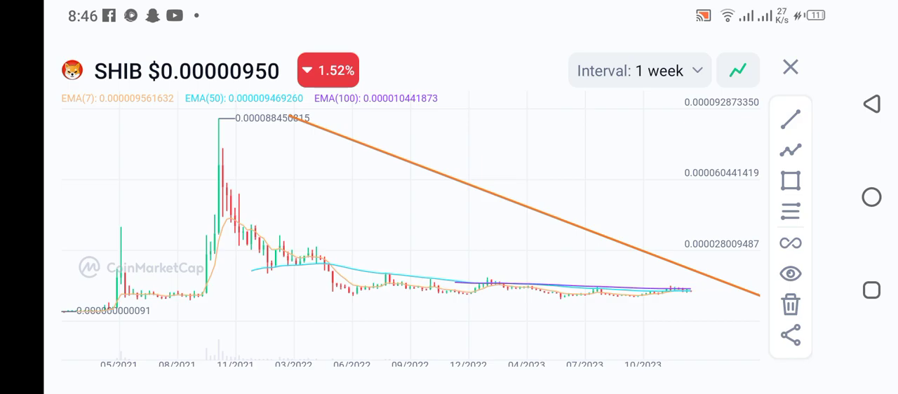
{"action": "left_click", "coordinate": [639, 70]}
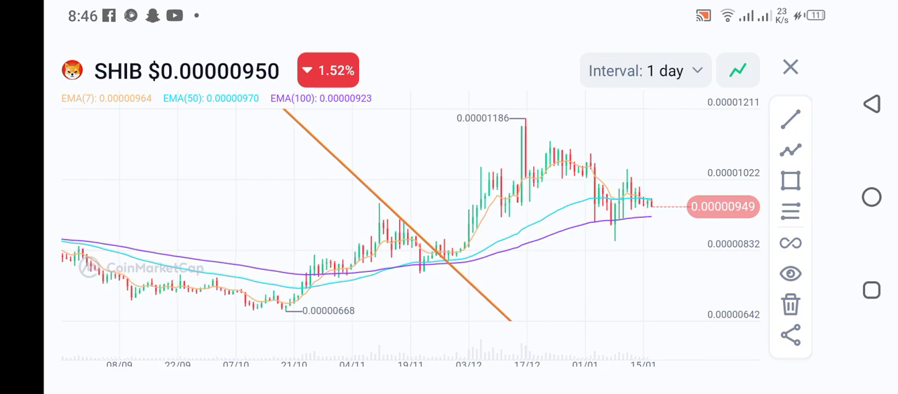
{"action": "left_click", "coordinate": [635, 70]}
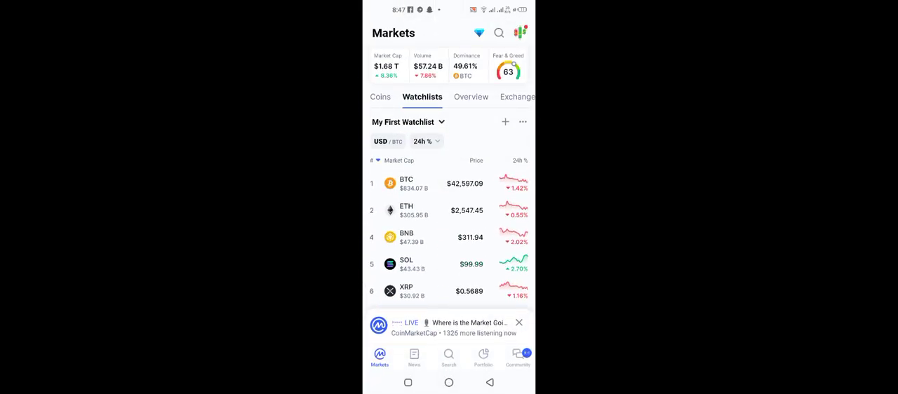
Show the Markets Overview and scroll through the halving, market cap and Fear & Greed cards.
{"action": "left_click", "coordinate": [447, 97]}
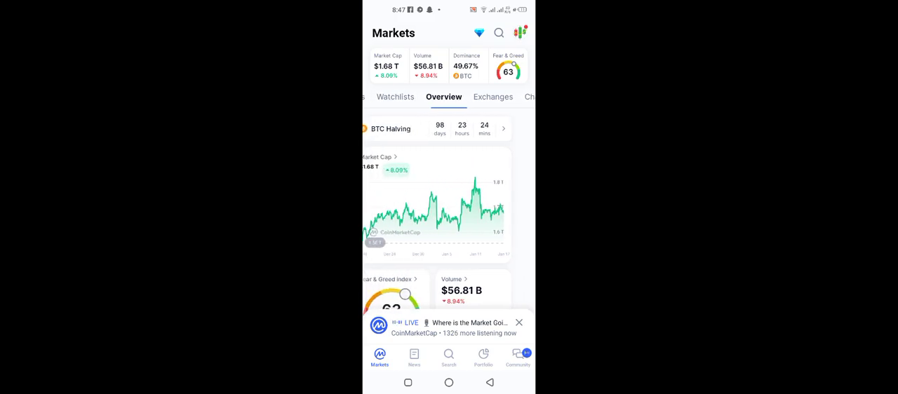
{"action": "scroll", "scroll_direction": "down", "scroll_amount": 3}
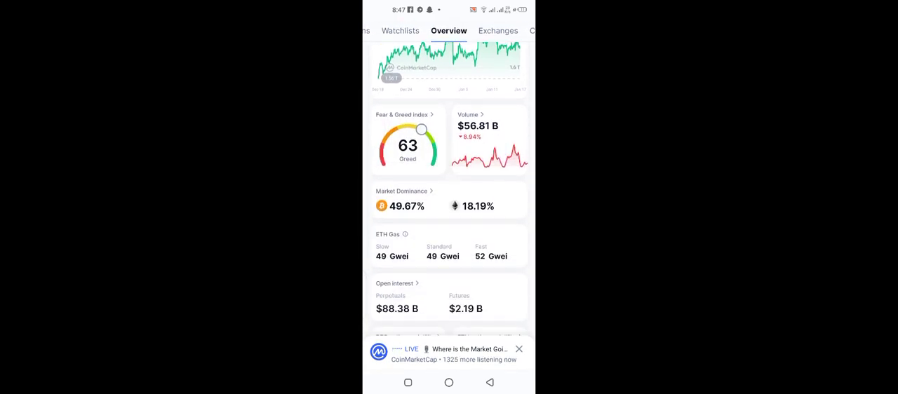
{"action": "scroll", "scroll_direction": "up", "scroll_amount": 3}
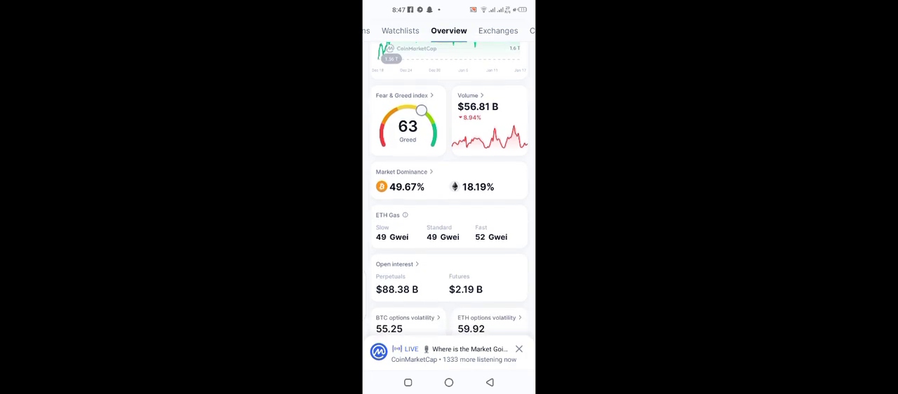
{"action": "scroll", "scroll_direction": "down", "scroll_amount": 3}
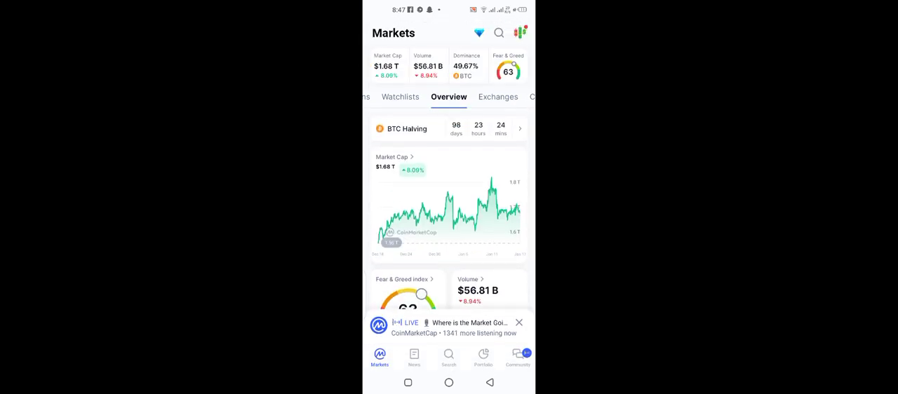
Search for 'Papi' and open the PAPA coin's overview page with its monthly chart.
{"action": "left_click", "coordinate": [500, 34]}
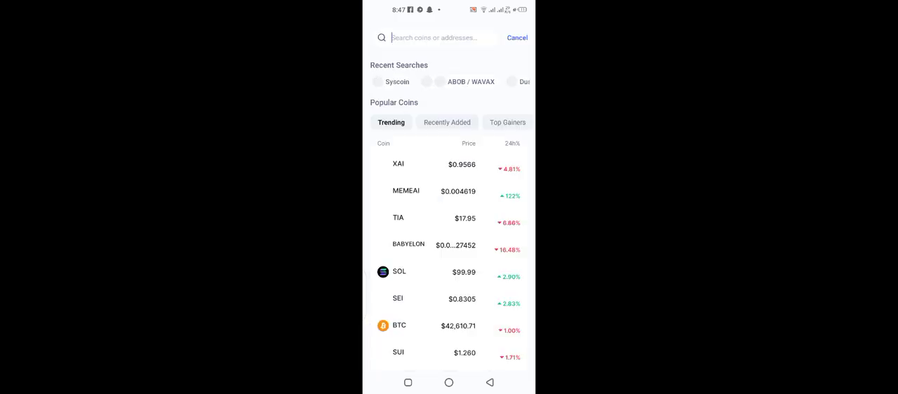
{"action": "type", "text": "P"}
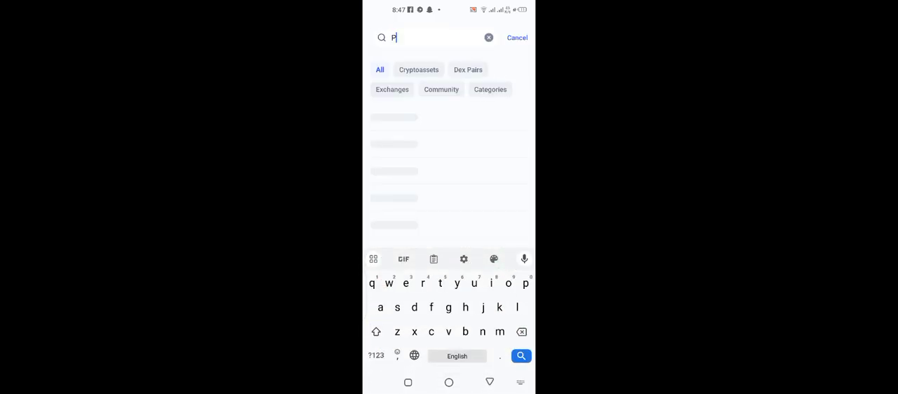
{"action": "type", "text": "api"}
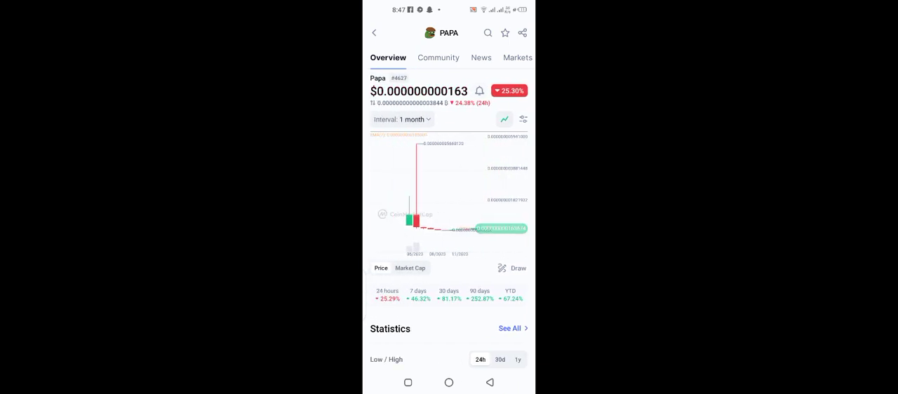
Set the PAPA chart to 1 day, check its PAPA/WETH market, and reopen the 'Pap' search results.
{"action": "left_click", "coordinate": [401, 119]}
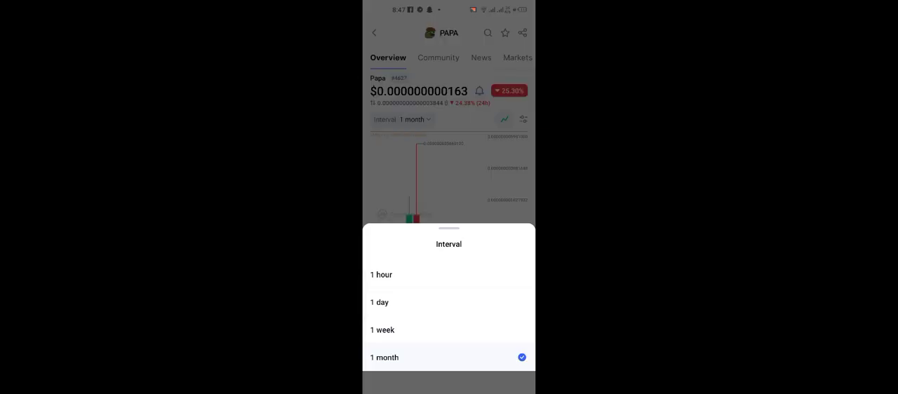
{"action": "left_click", "coordinate": [379, 303]}
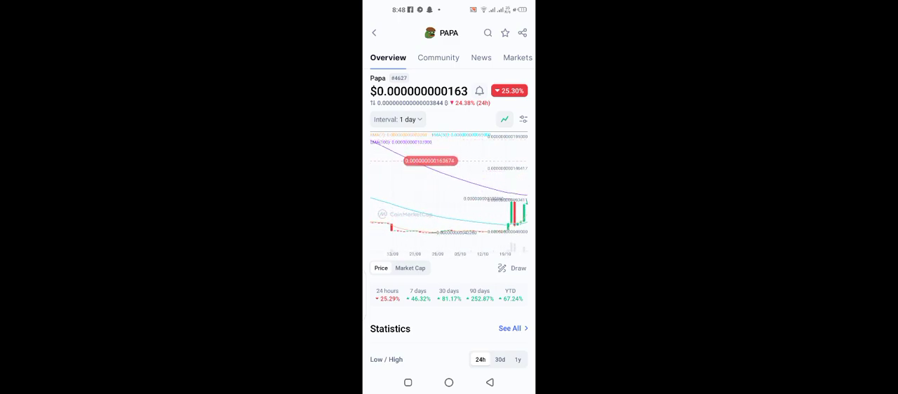
{"action": "left_click", "coordinate": [516, 57]}
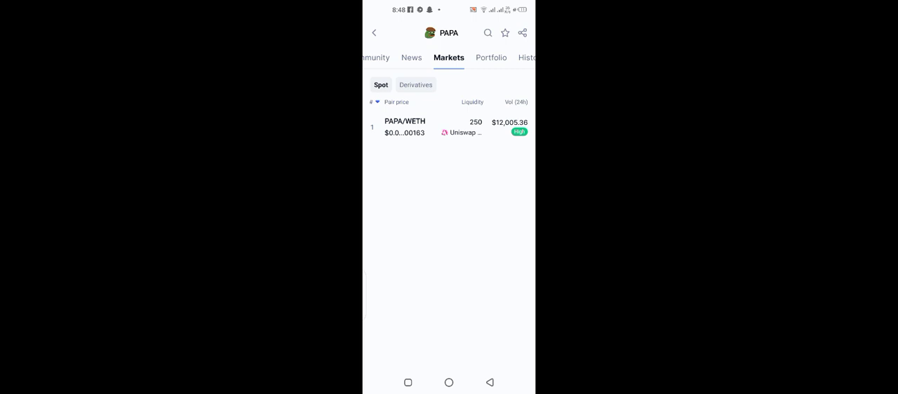
{"action": "scroll", "scroll_direction": "right", "scroll_amount": 3}
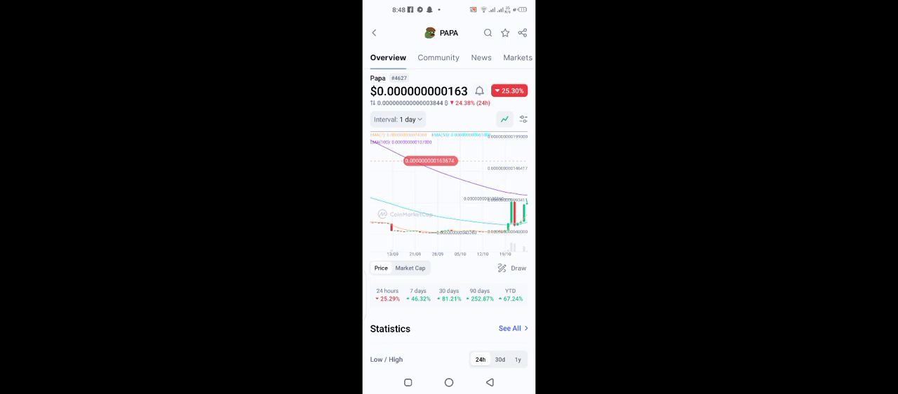
{"action": "left_click", "coordinate": [489, 34]}
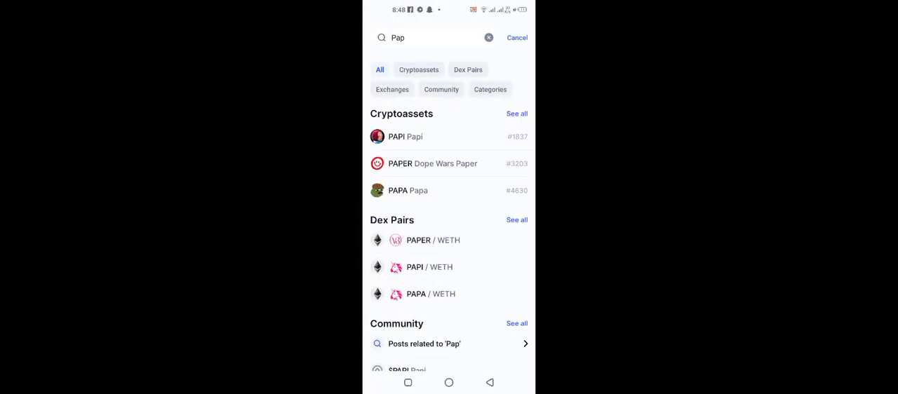
Clear the 'Pap' query, search 'P' and open the PEPE coin overview with its daily chart.
{"action": "left_click", "coordinate": [400, 38]}
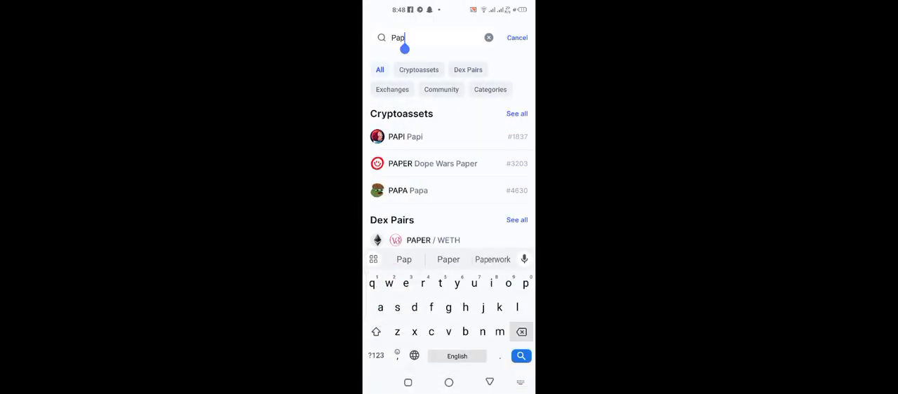
{"action": "left_click", "coordinate": [488, 36]}
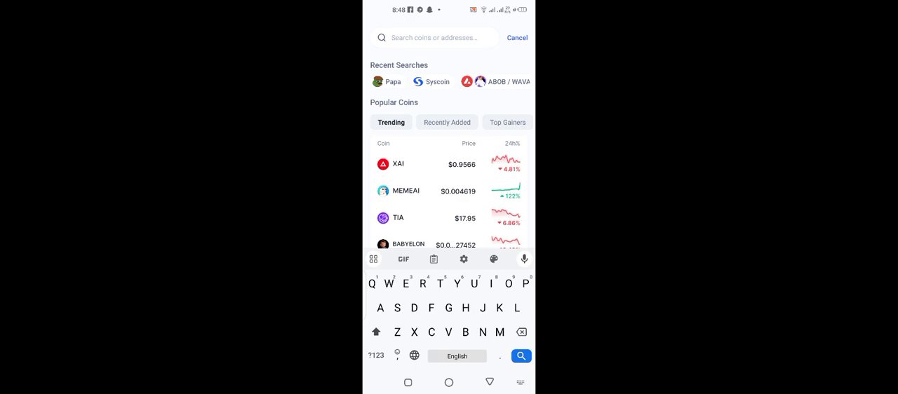
{"action": "type", "text": "P"}
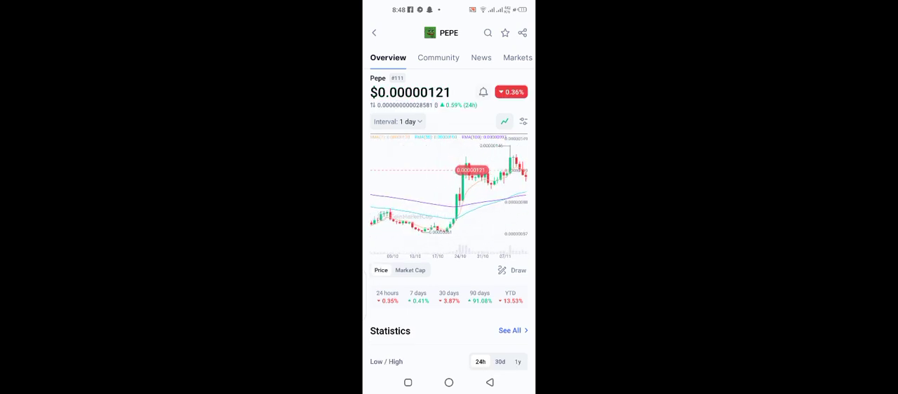
Show the PEPE chart at 1 month and pan it sideways.
{"action": "left_click", "coordinate": [398, 121]}
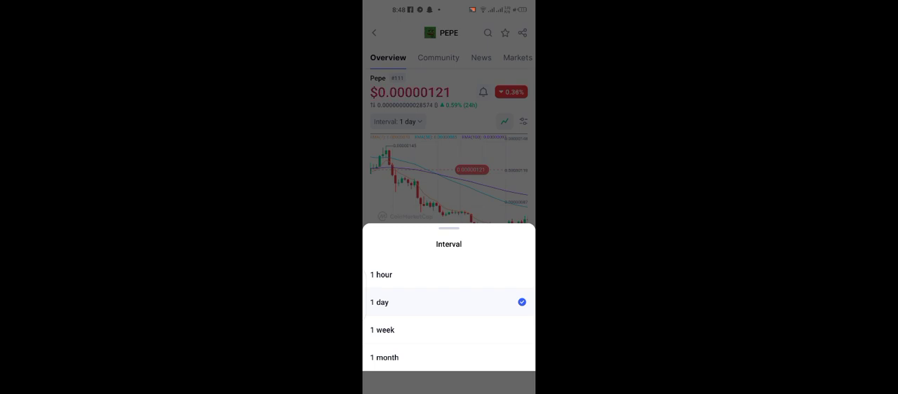
{"action": "left_click", "coordinate": [384, 356]}
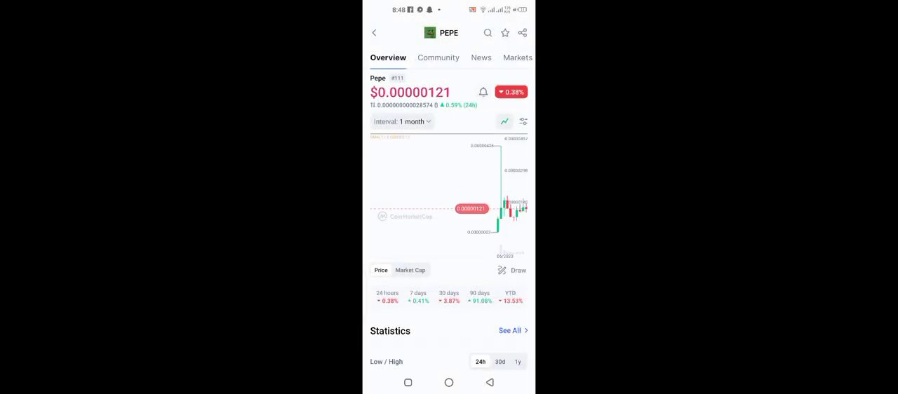
{"action": "left_click_drag", "start_coordinate": [491, 204], "coordinate": [435, 203]}
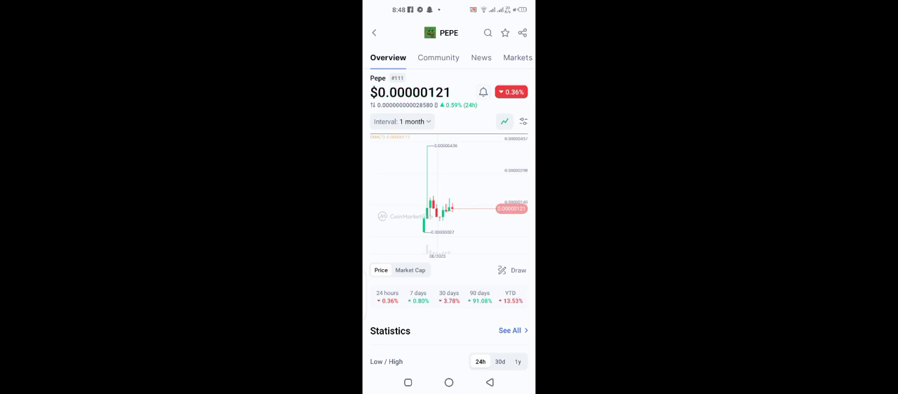
Switch the PEPE chart to 1 hour, then start a new coin search.
{"action": "left_click", "coordinate": [402, 121]}
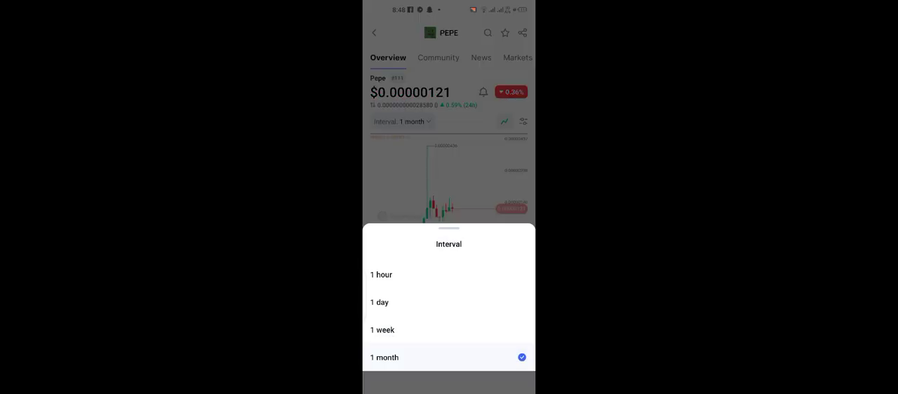
{"action": "left_click", "coordinate": [382, 275]}
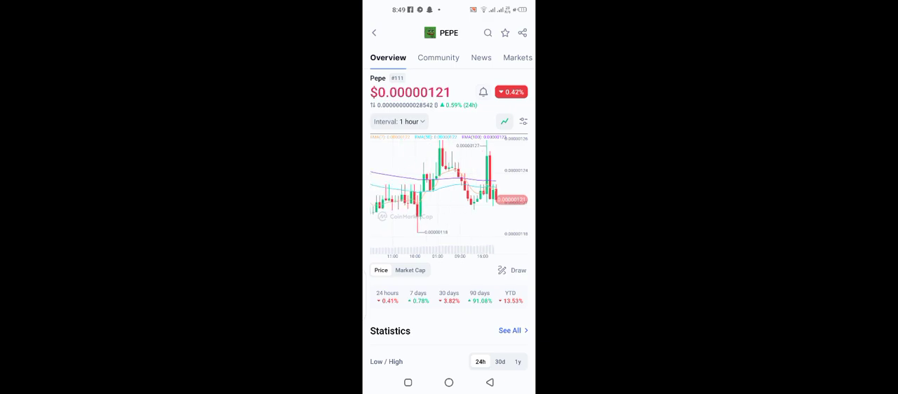
{"action": "left_click", "coordinate": [489, 33]}
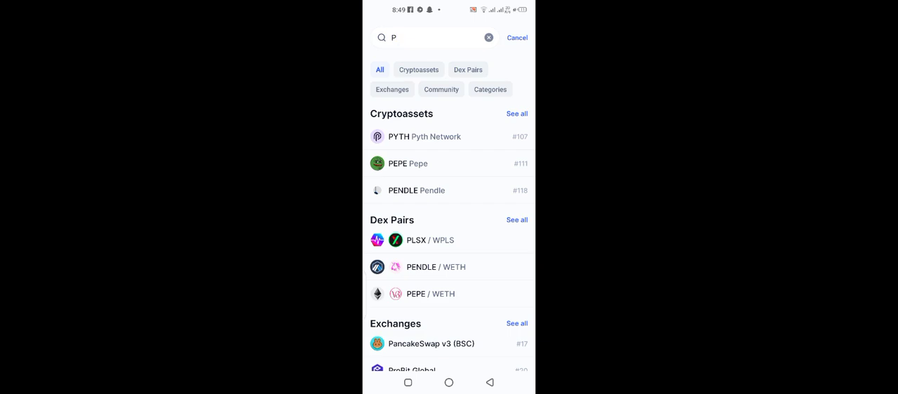
Open the Pyth Network page and view its chart at 1 month.
{"action": "left_click", "coordinate": [424, 136]}
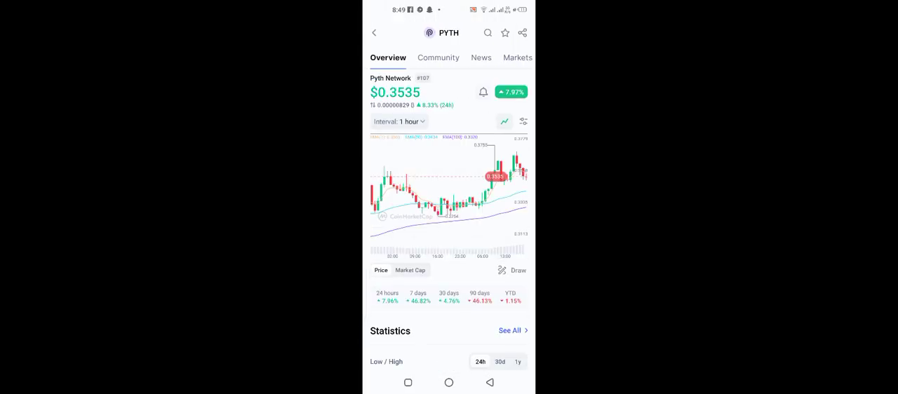
{"action": "left_click", "coordinate": [399, 121]}
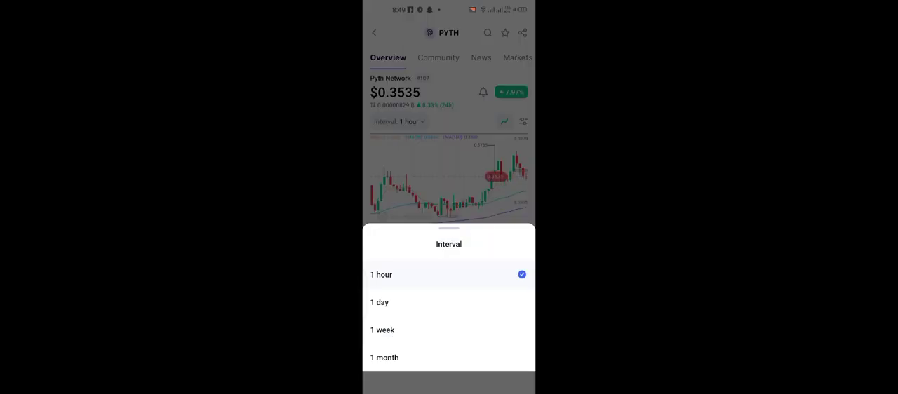
{"action": "left_click", "coordinate": [385, 358]}
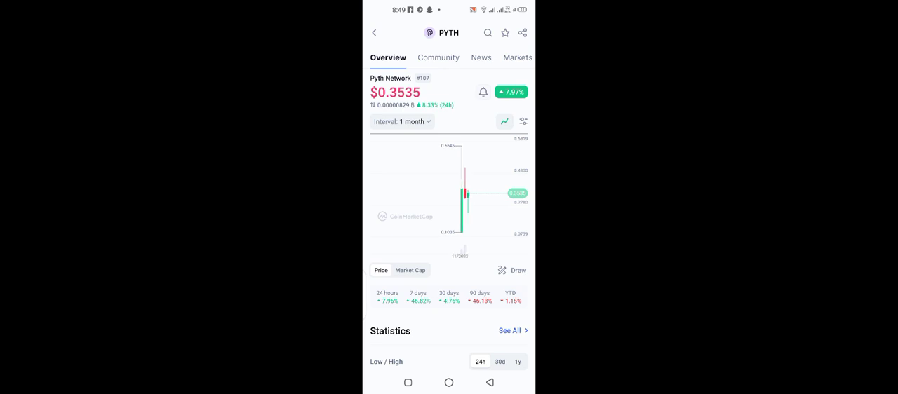
{"action": "left_click", "coordinate": [449, 190]}
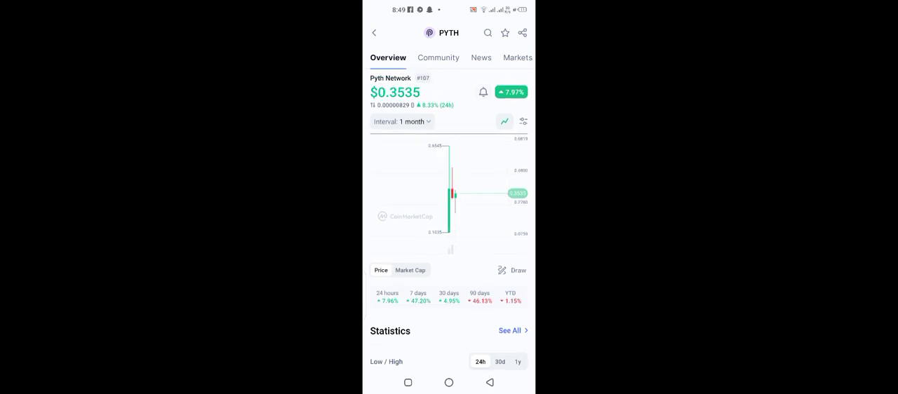
Switch the PYTH chart back to 1 hour and pan it sideways.
{"action": "left_click", "coordinate": [400, 121]}
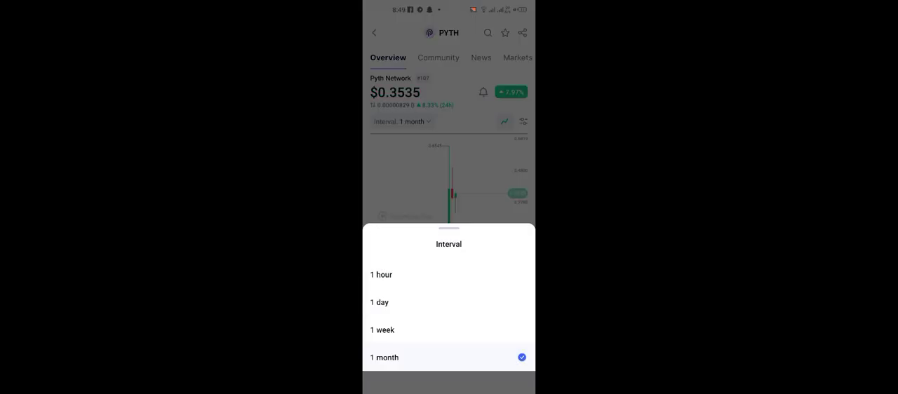
{"action": "left_click", "coordinate": [382, 275]}
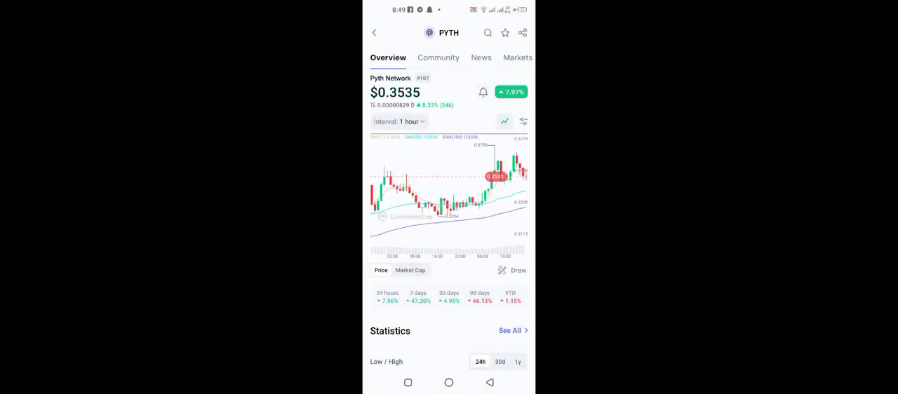
{"action": "left_click_drag", "start_coordinate": [456, 194], "coordinate": [393, 194]}
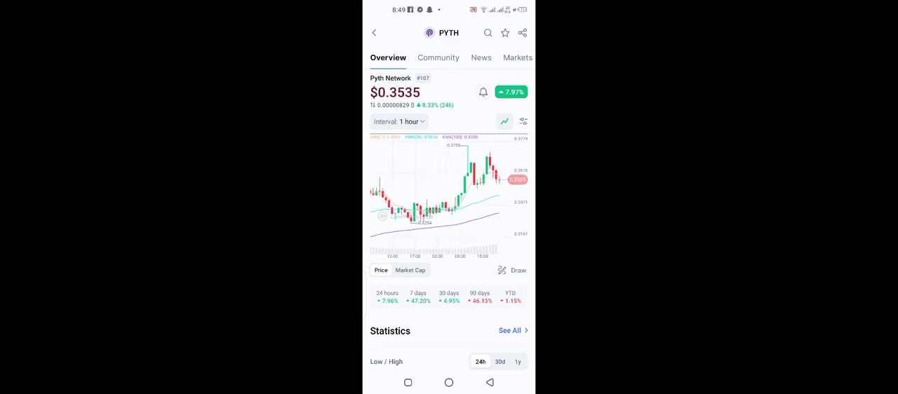